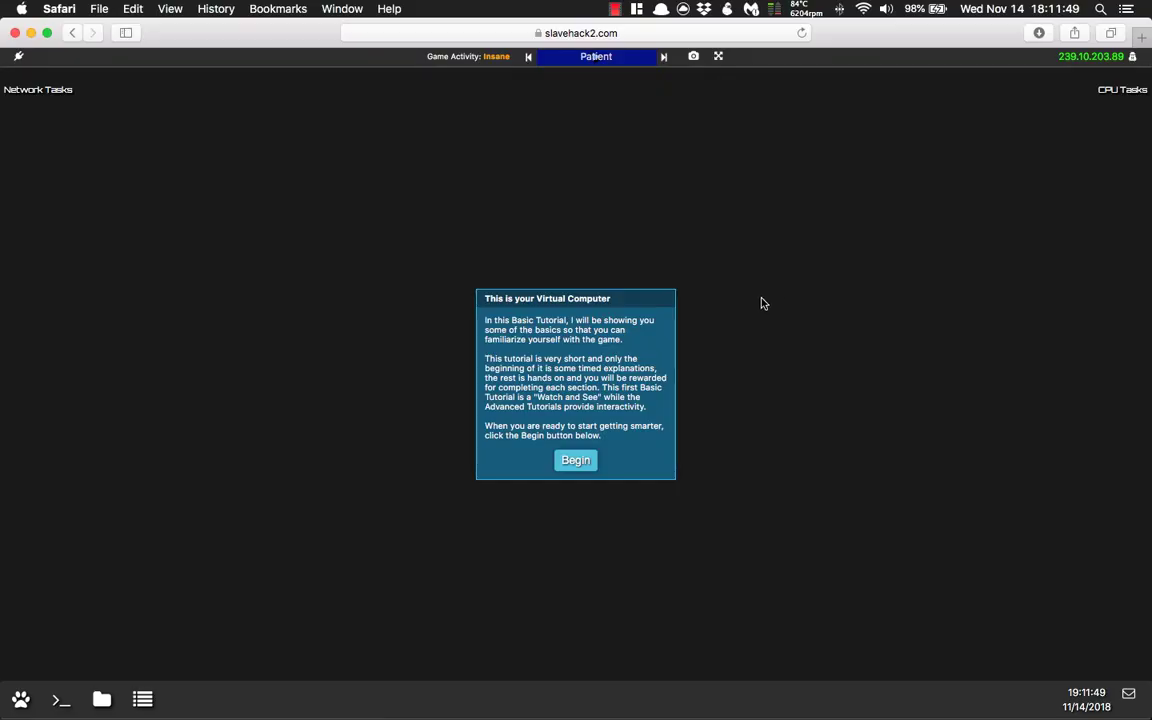
mouse_move(728, 324)
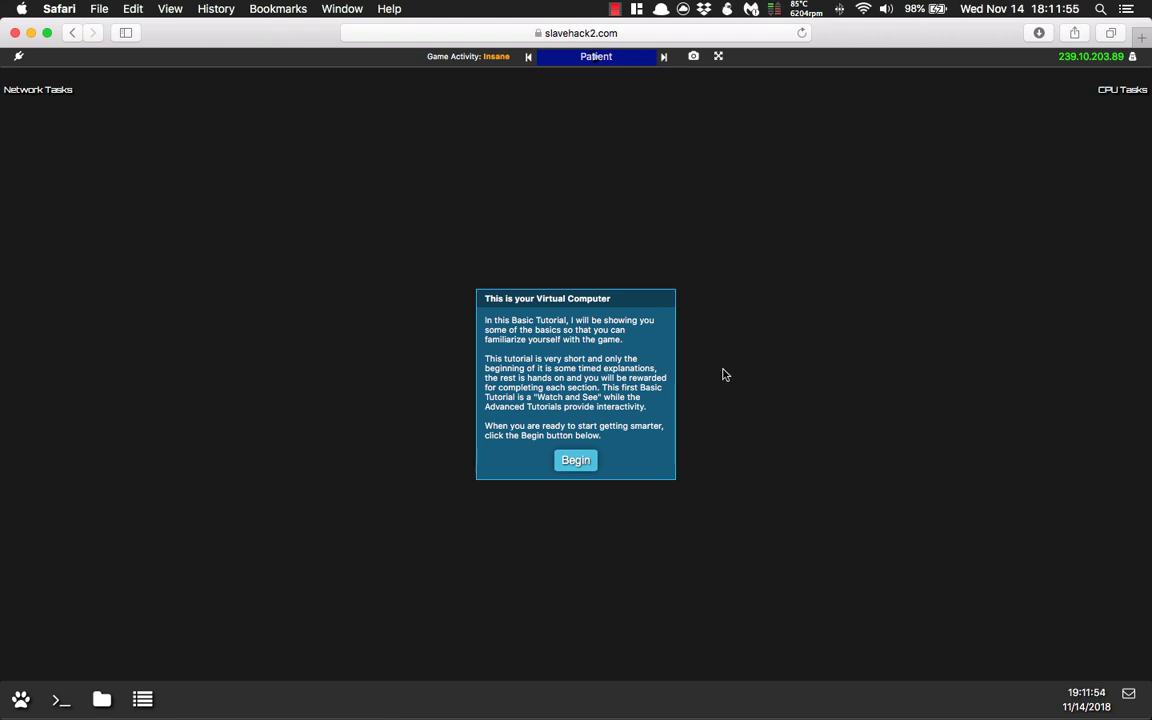
mouse_move(704, 430)
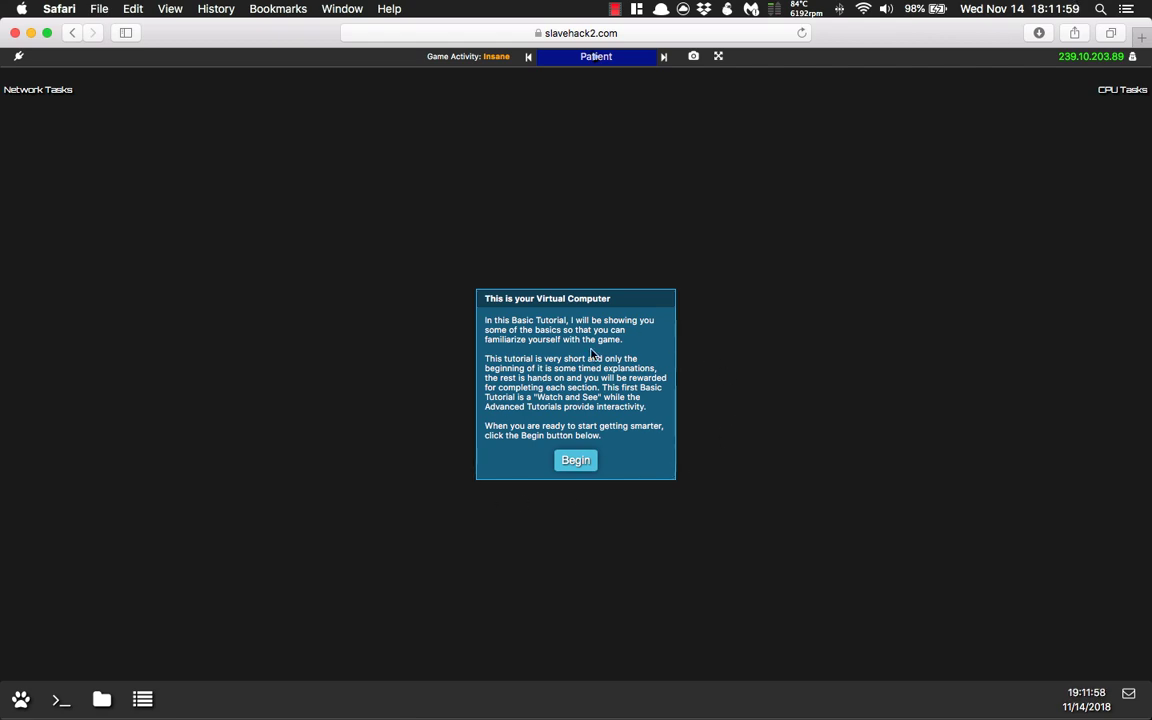
Begin the basic tutorial and view the 'This is your IP Address' popup at top right.
left_click(576, 460)
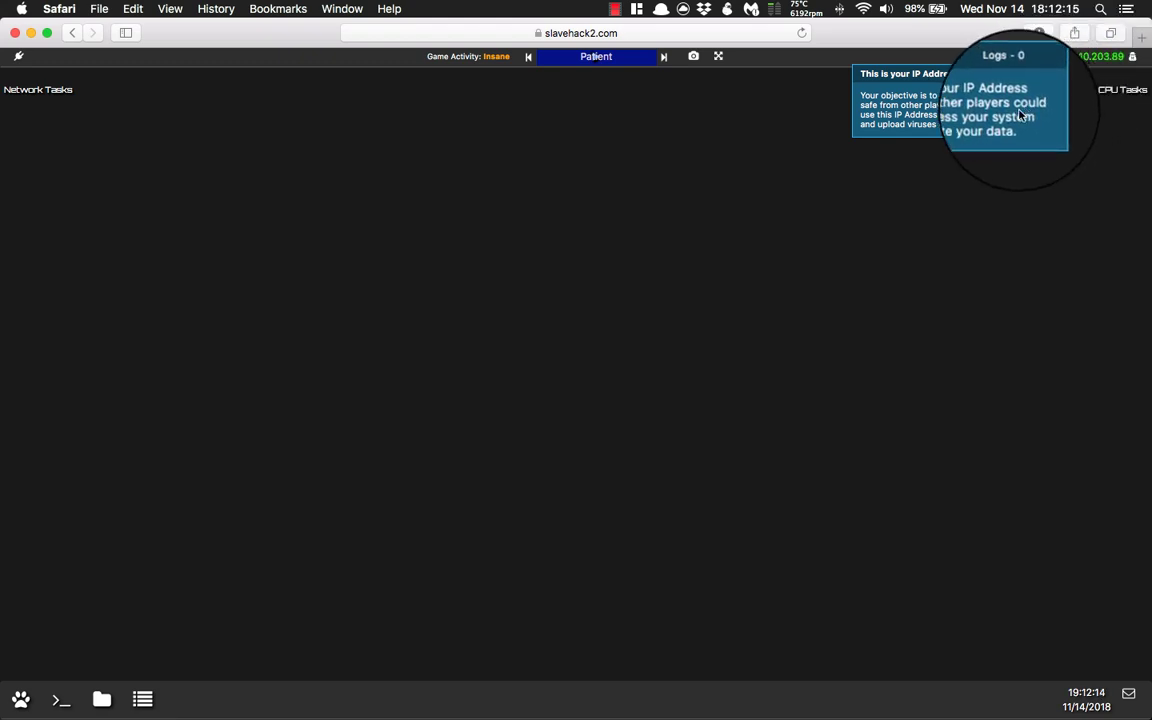
left_click(1006, 50)
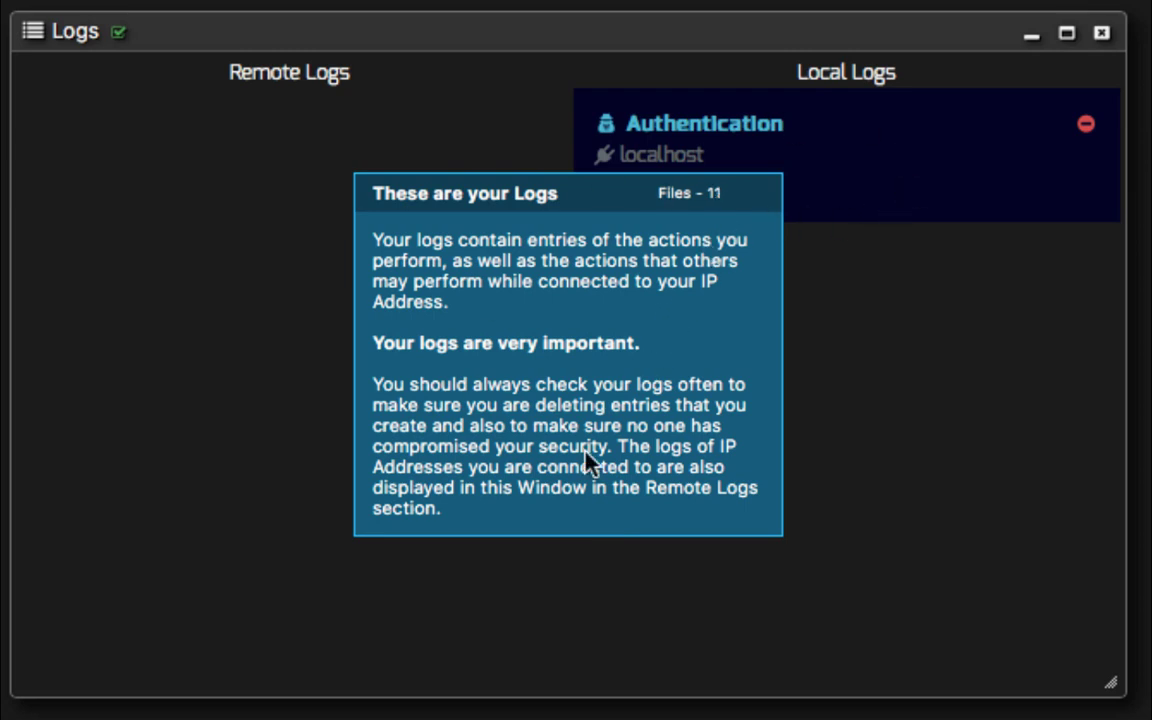
Show the Logs window with the 'These are your Logs' box over the Authentication entry.
left_click(1086, 124)
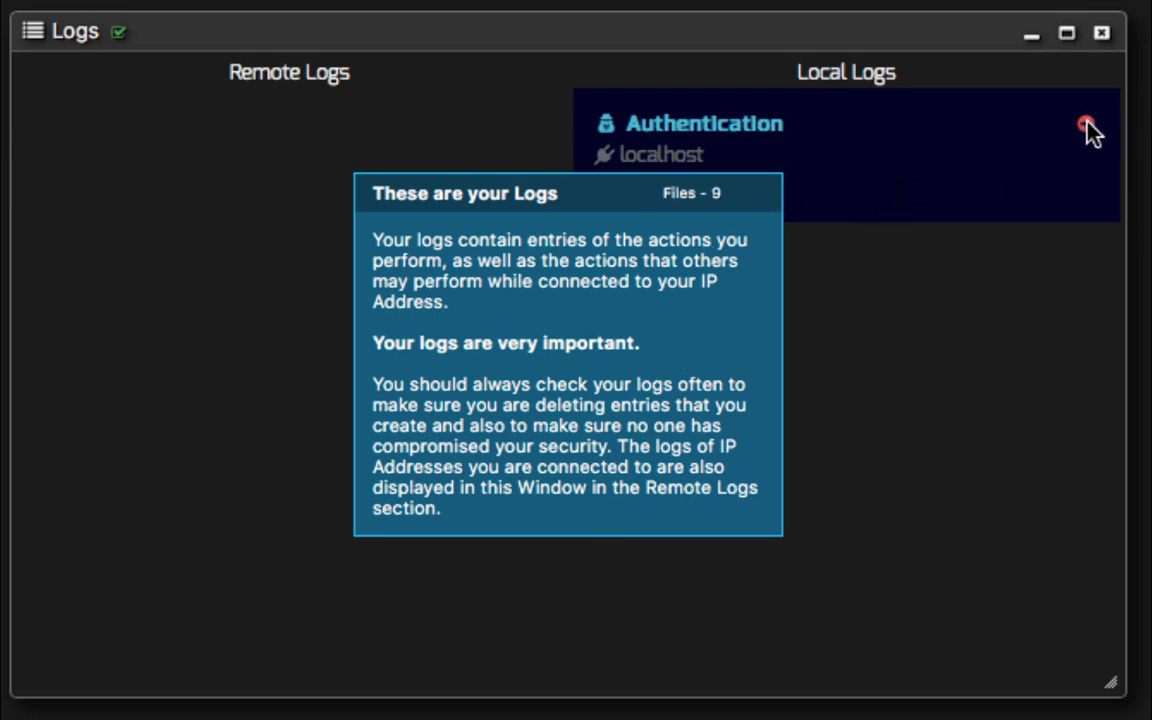
left_click(1084, 122)
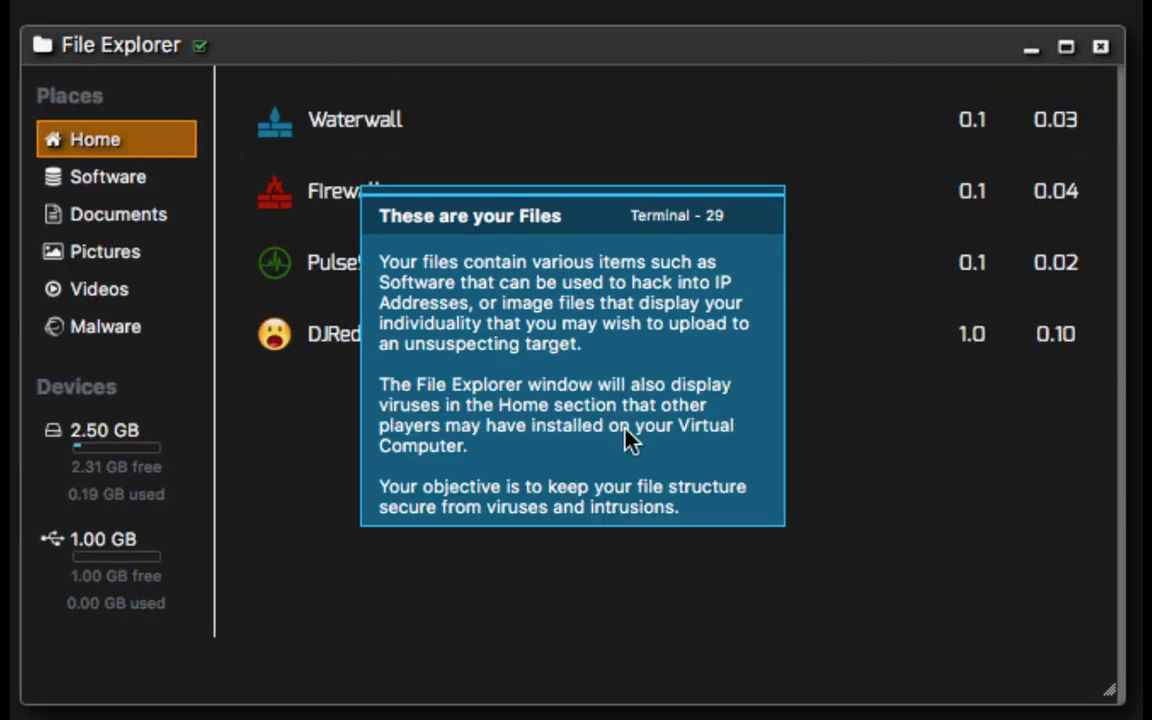
mouse_move(464, 376)
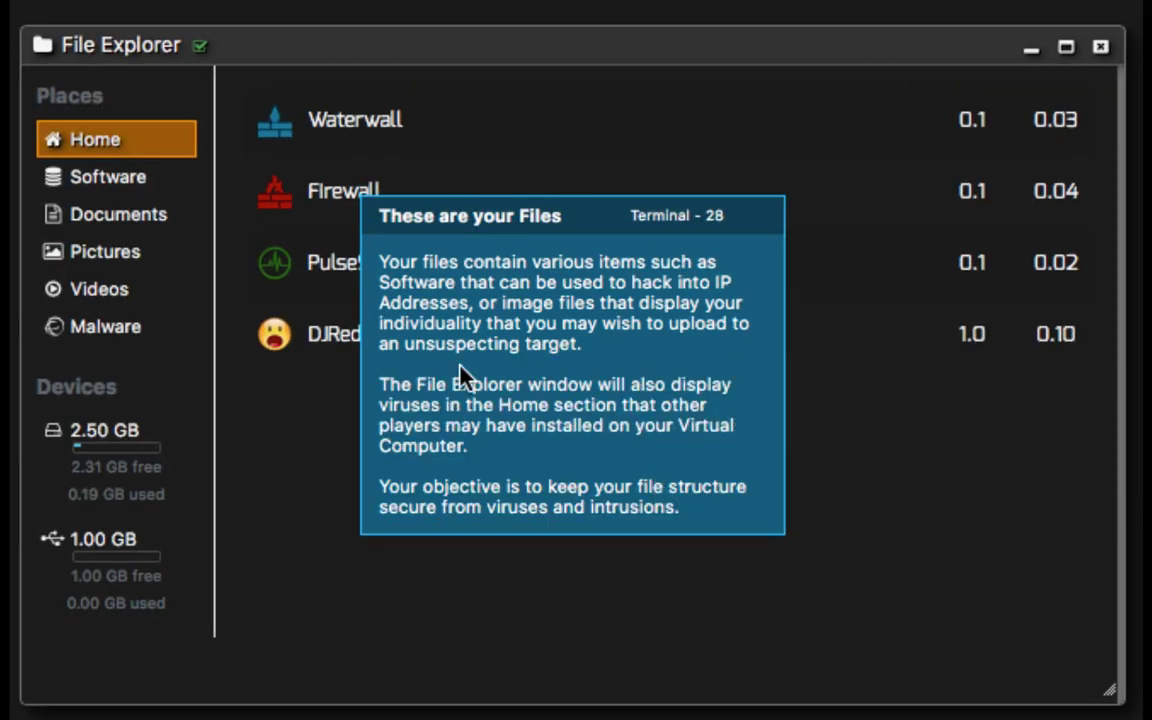
mouse_move(576, 308)
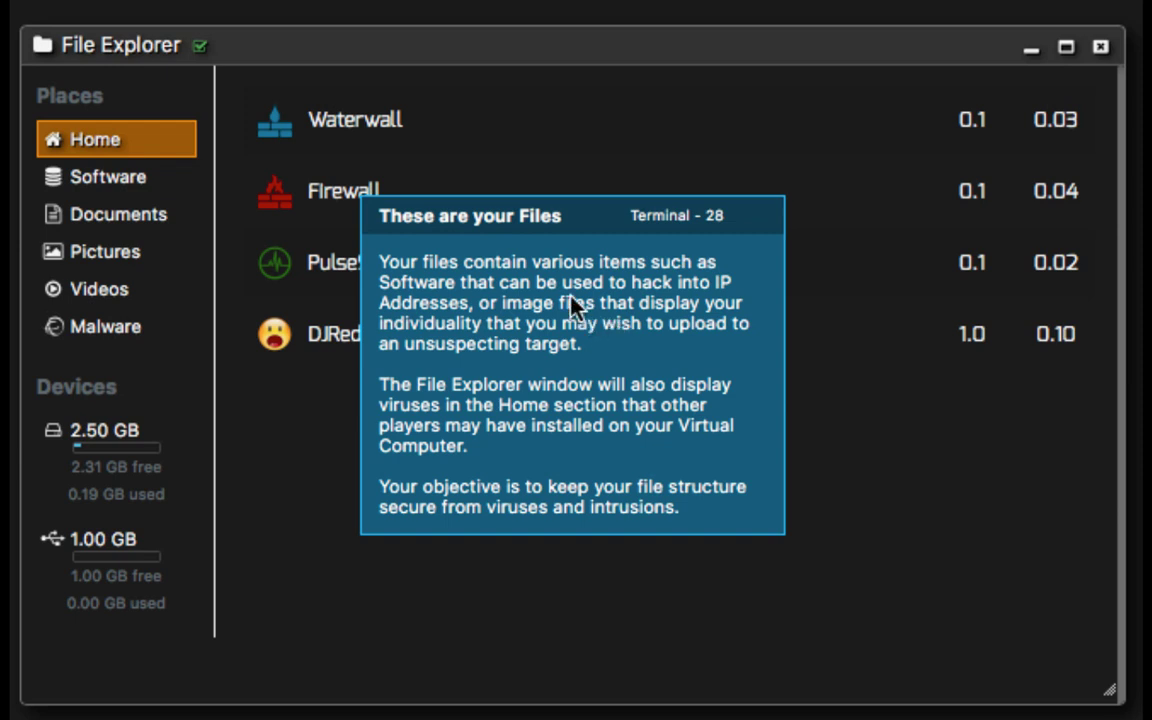
mouse_move(636, 348)
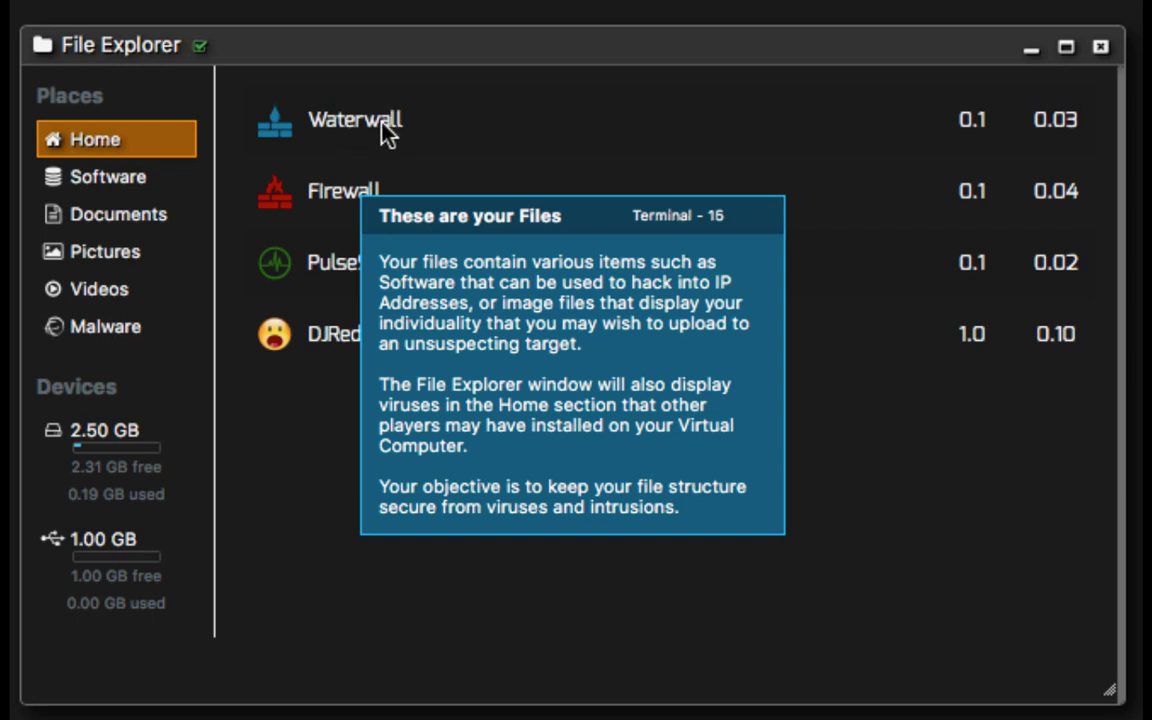
mouse_move(328, 208)
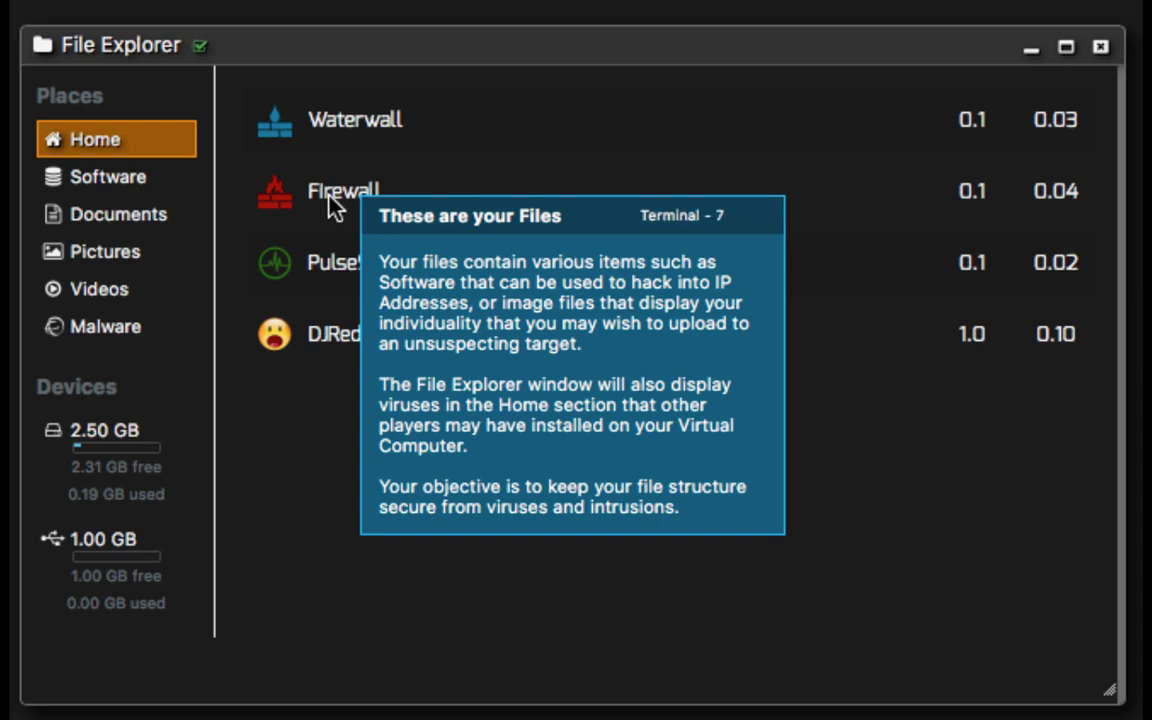
mouse_move(344, 136)
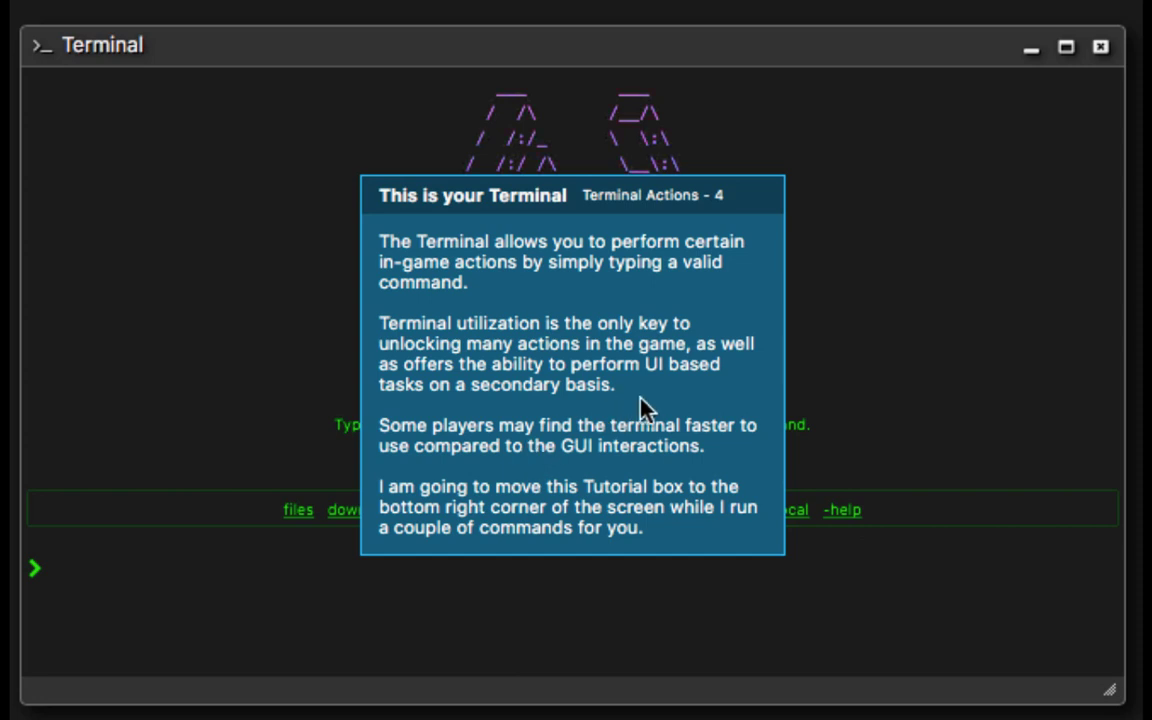
mouse_move(716, 408)
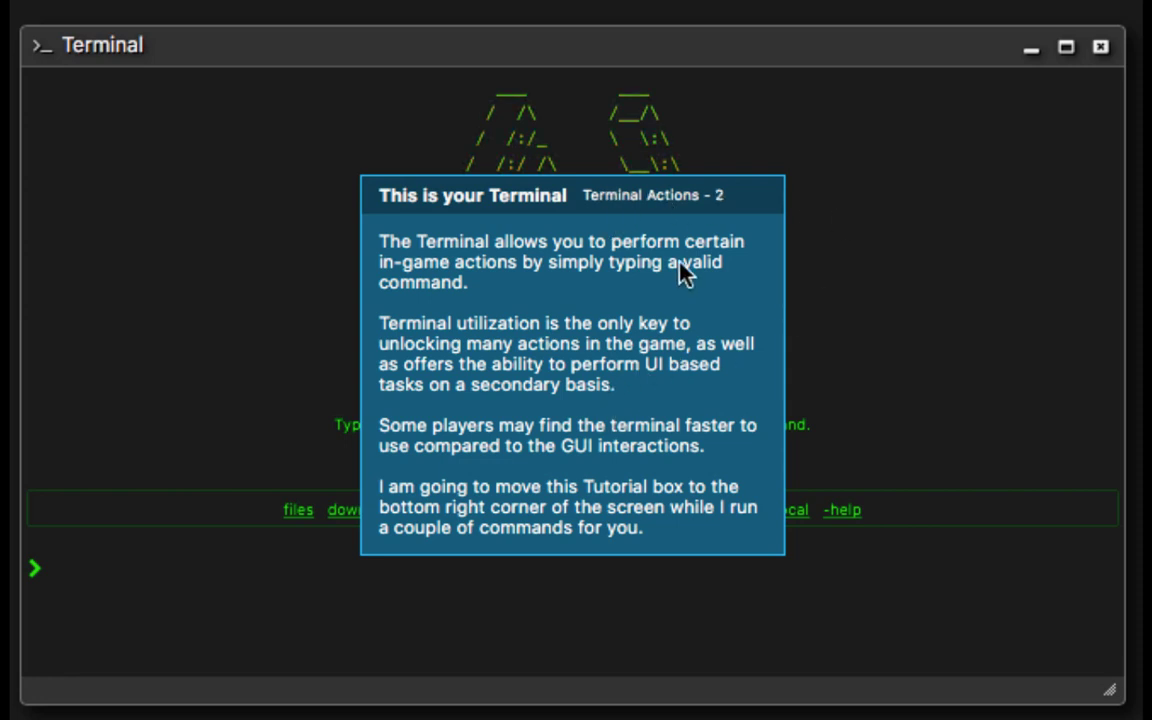
mouse_move(764, 348)
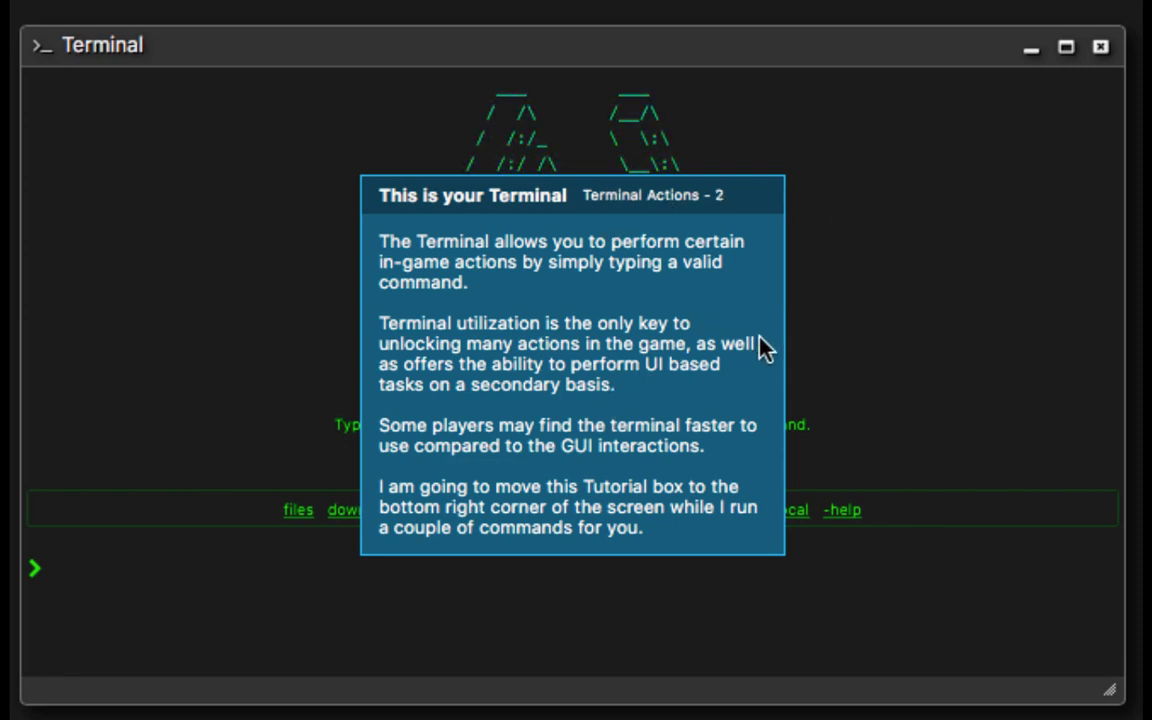
mouse_move(728, 364)
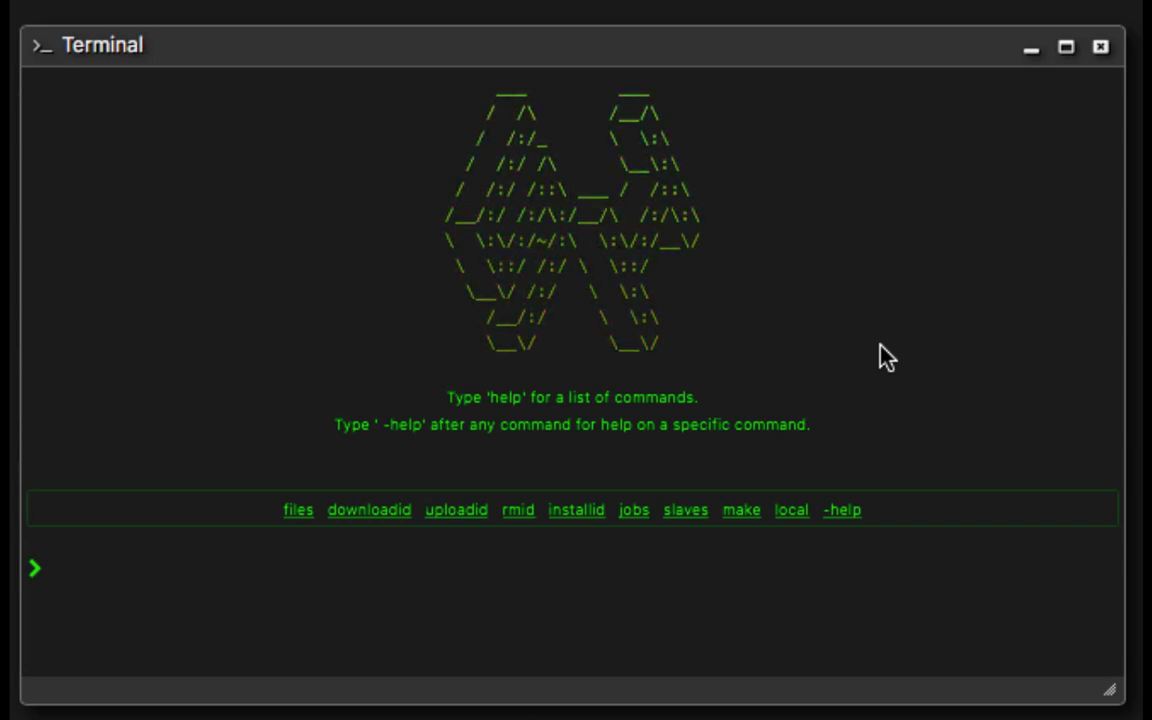
Run 'help' in the Terminal and scroll through the listed commands and descriptions.
type("he")
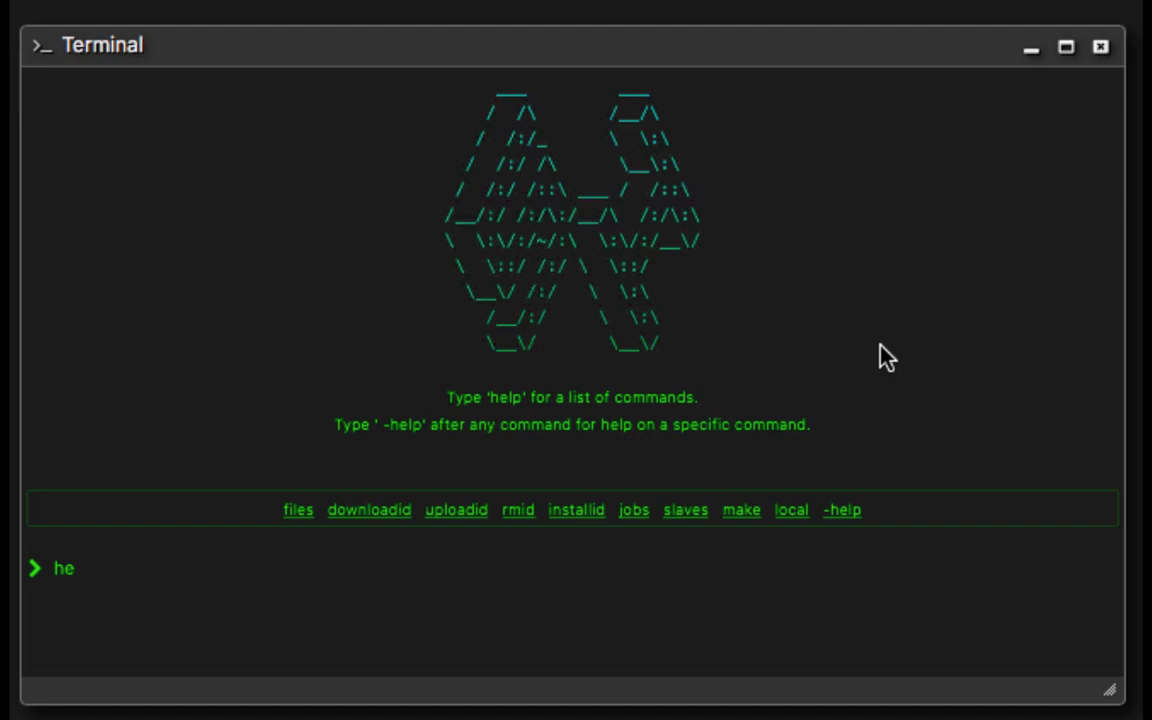
type("lp")
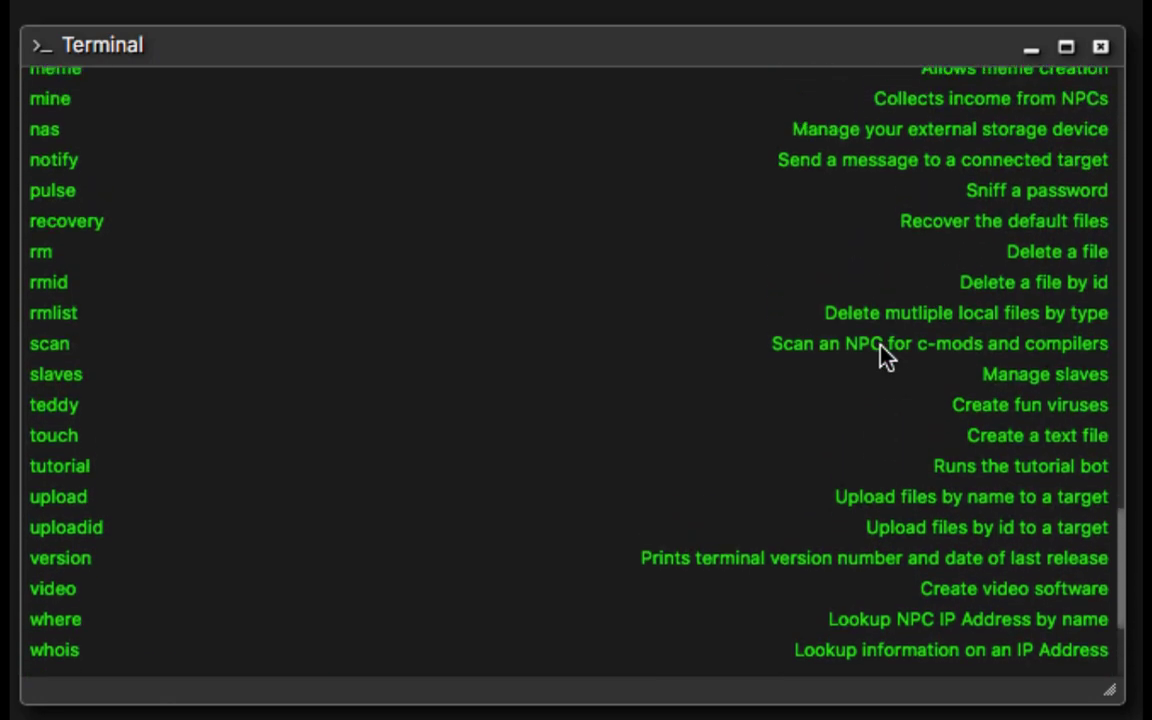
scroll("up", 3)
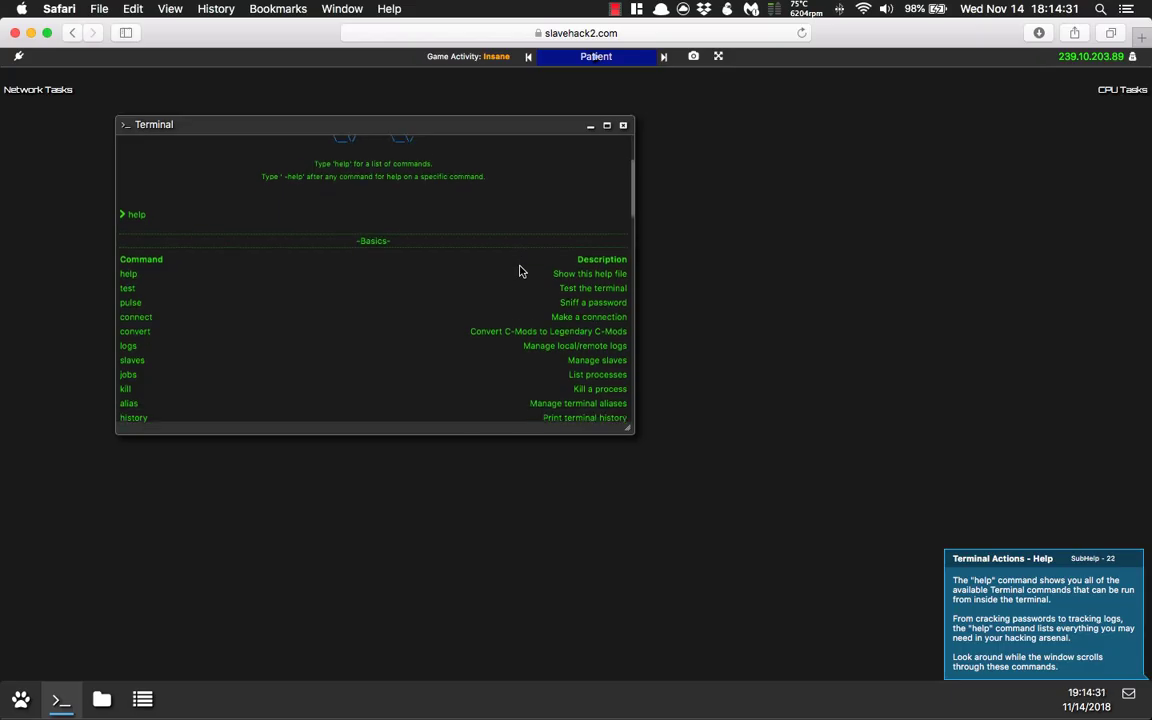
scroll("down", 3)
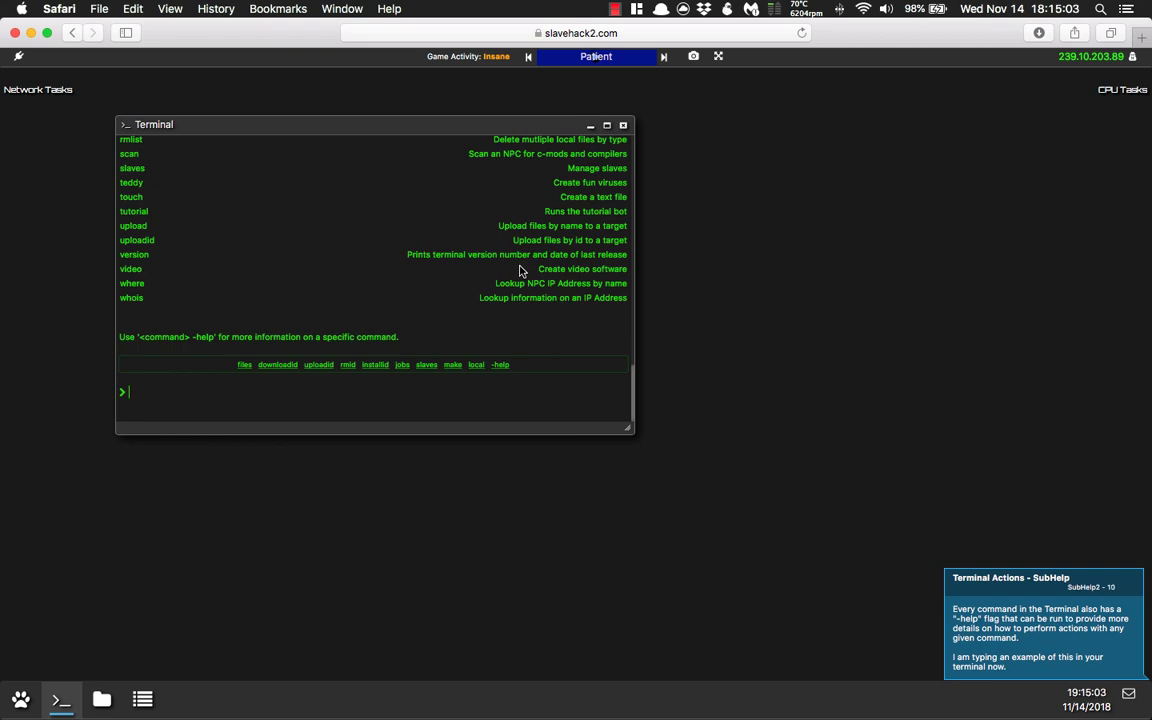
Run 'upload -help' to show the upload command's usage and built-in aliases.
type("upload")
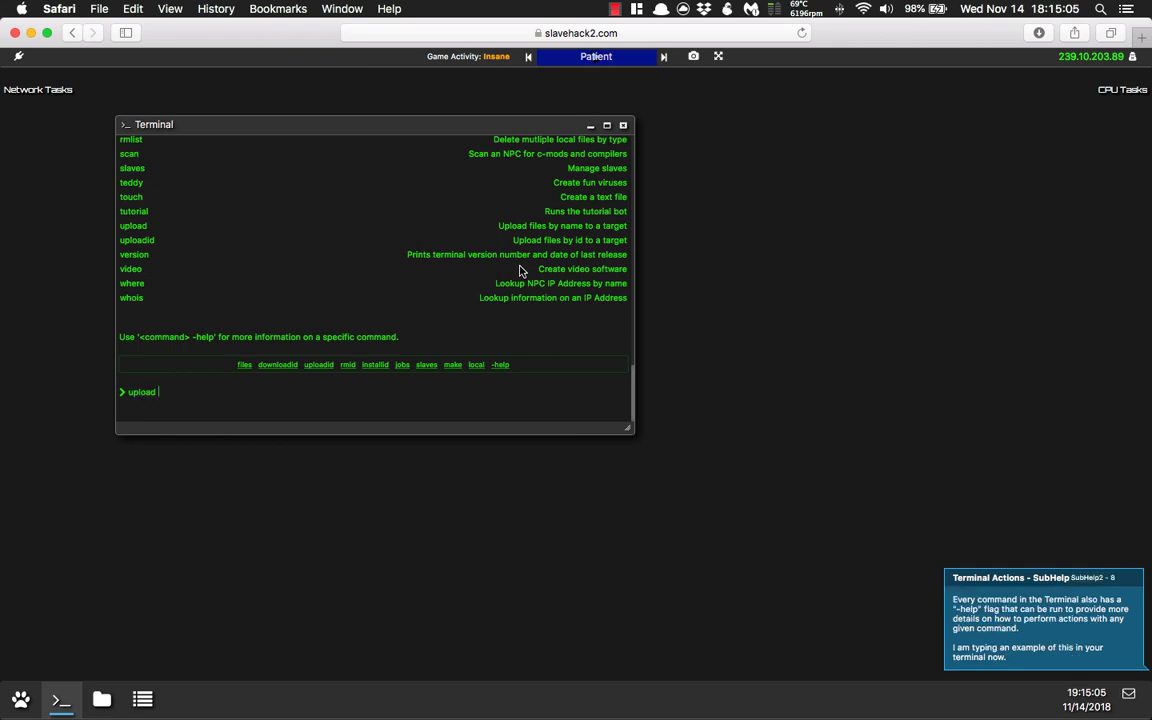
type("-help")
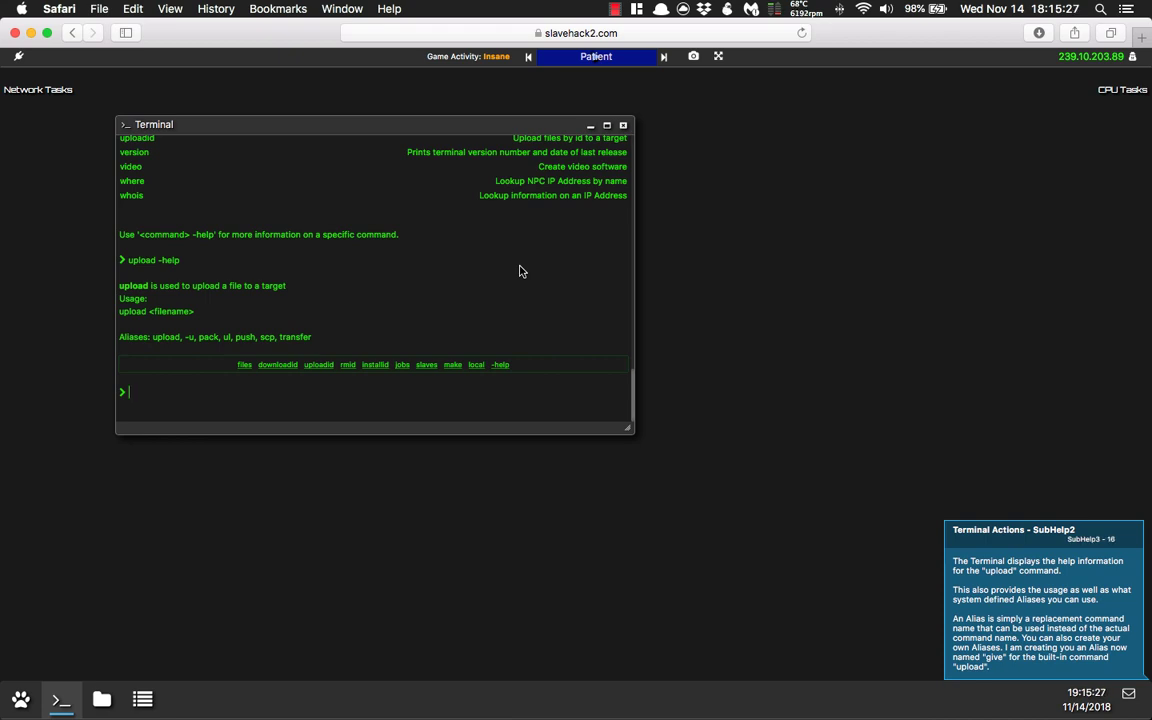
Run 'alias give upload' so 'give' becomes an alias for the upload command.
type("ali")
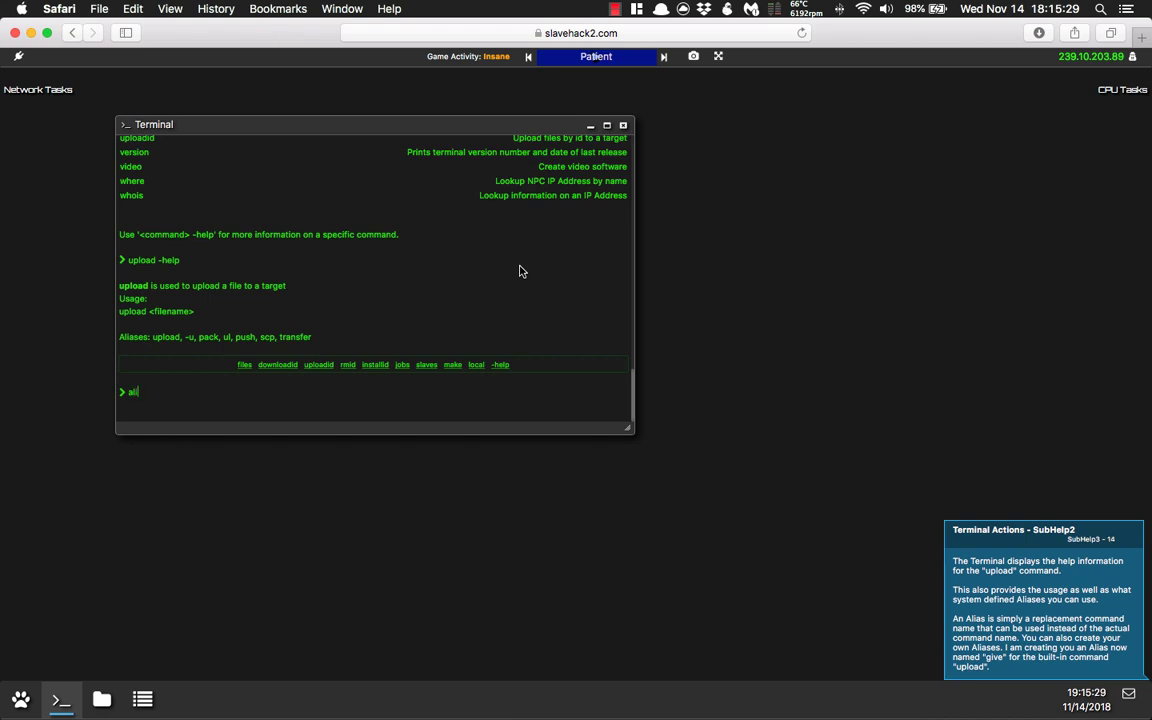
type("alias give upload")
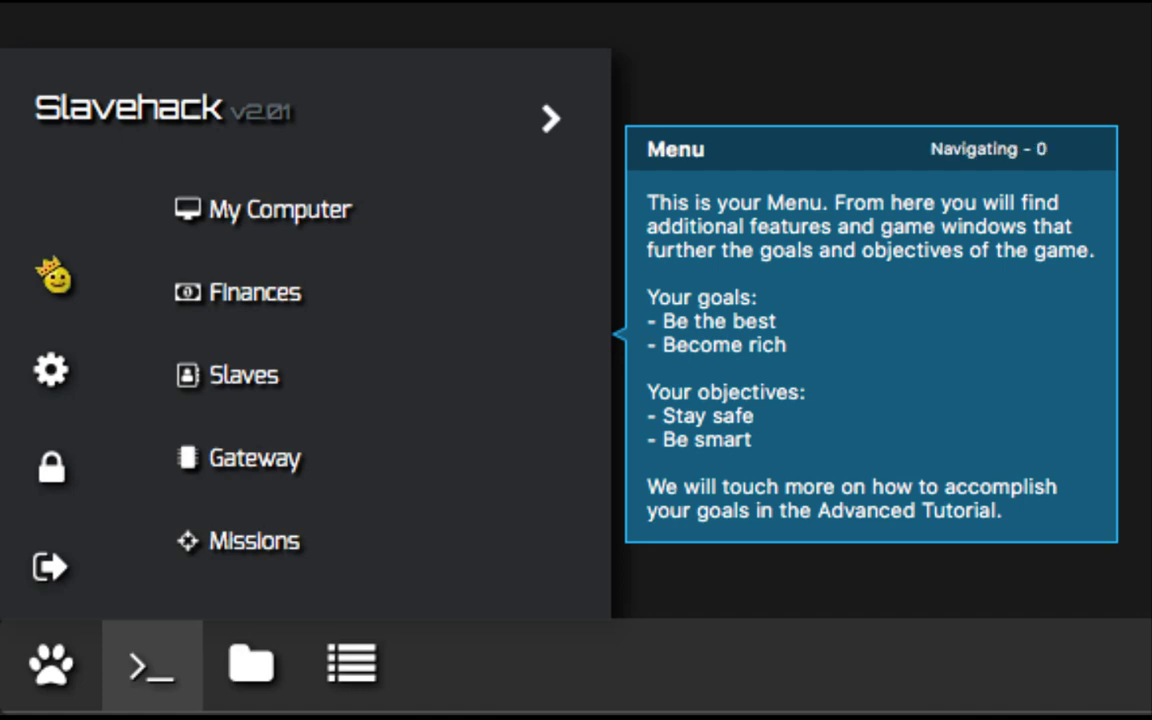
Page the main menu's arrow through its option lists to Map, Browser and Calculator.
left_click(552, 120)
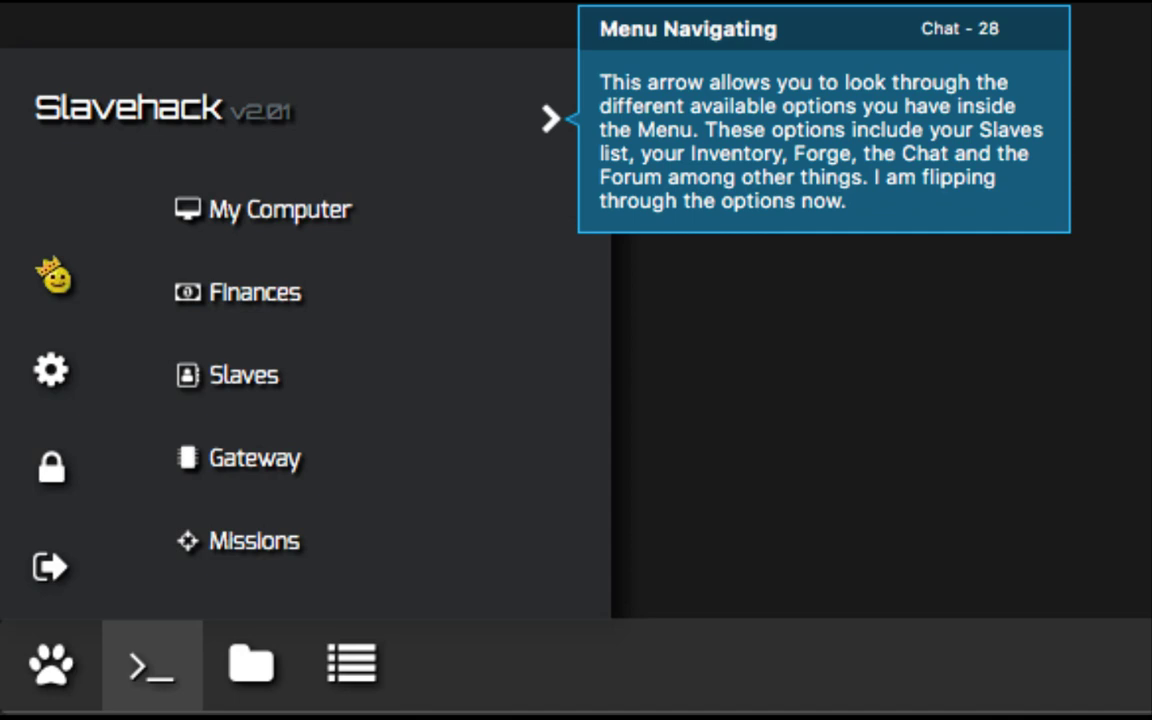
left_click(552, 122)
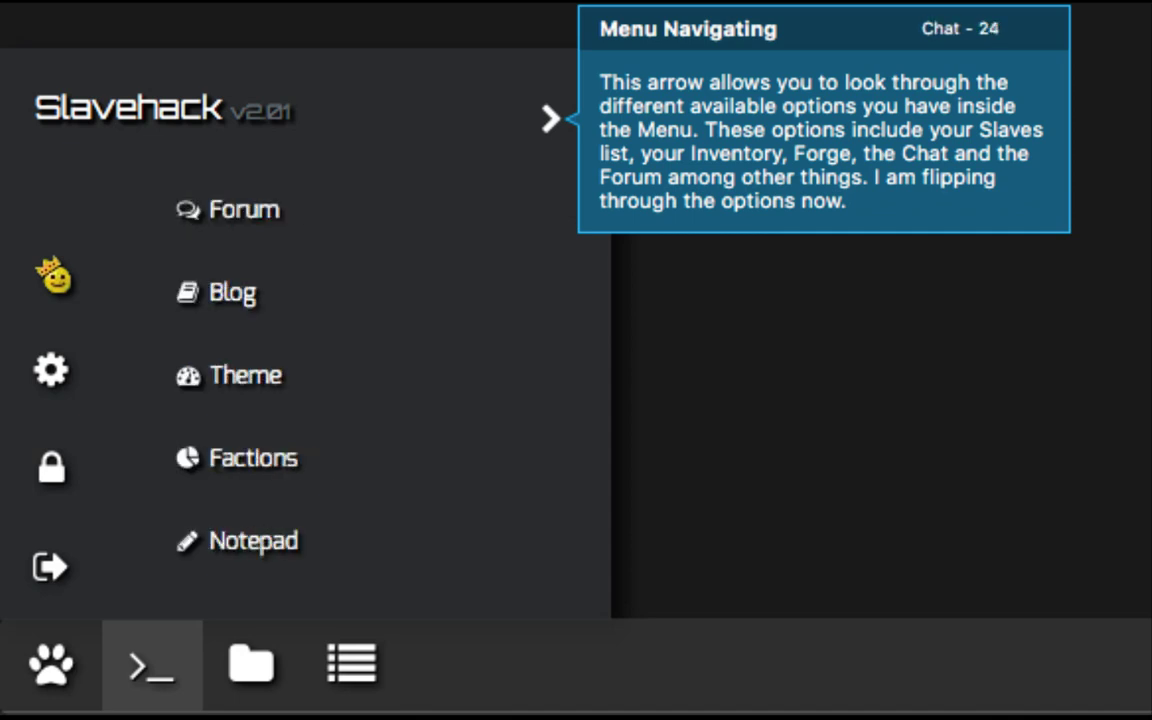
left_click(552, 120)
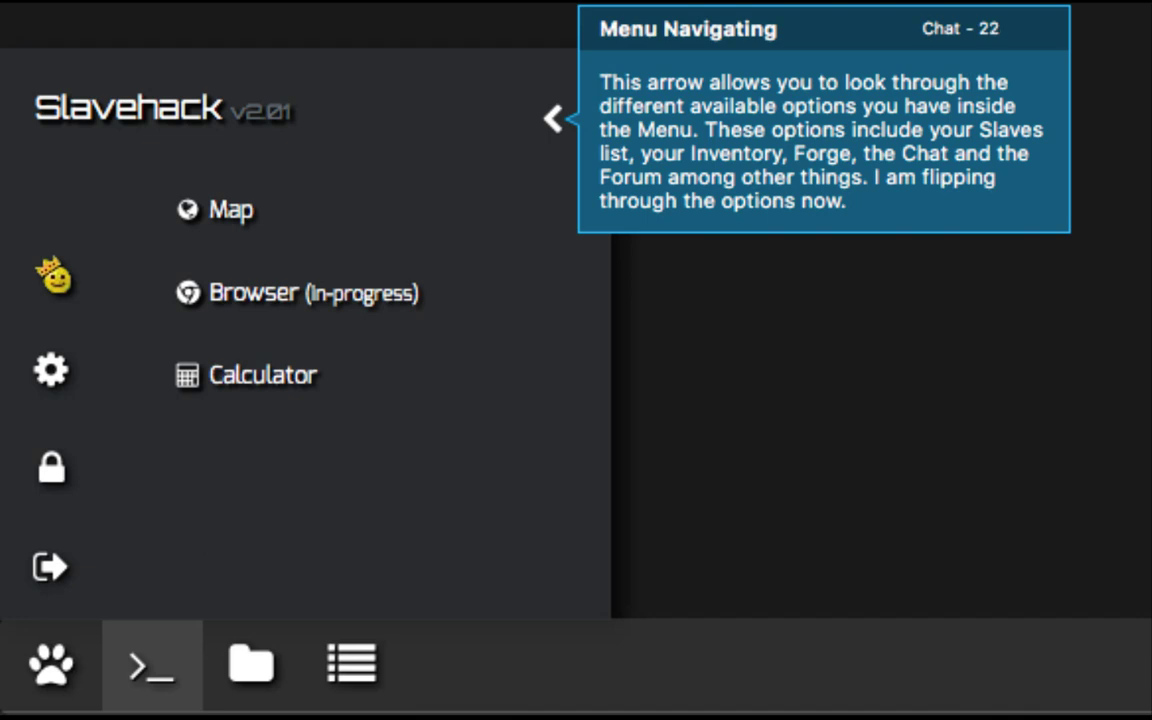